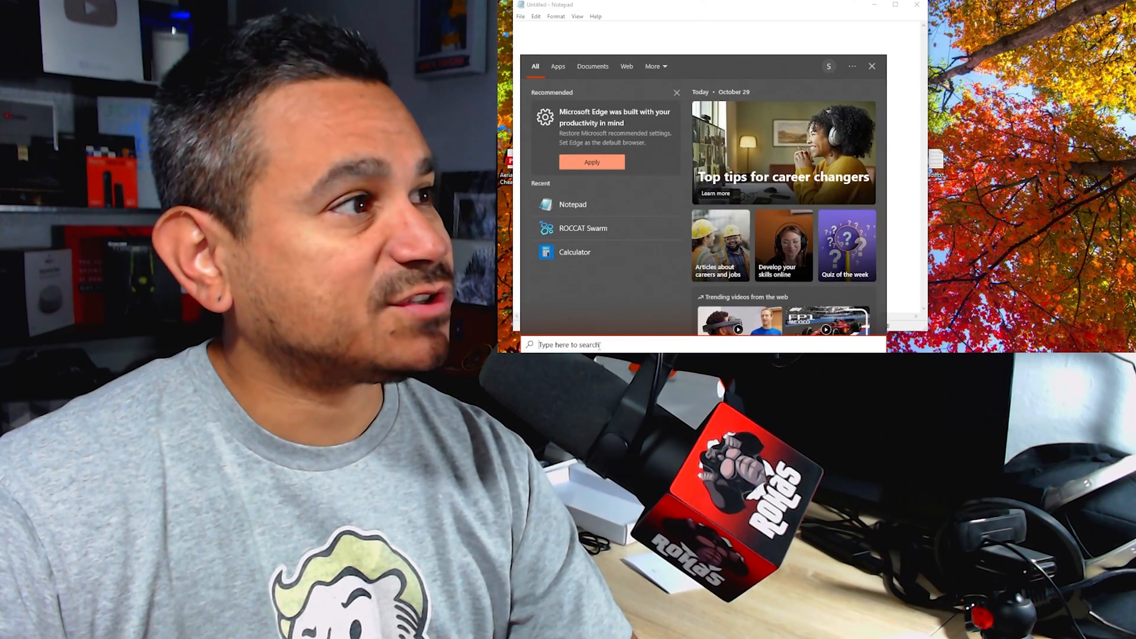
Search Start for Bluetooth and reach the Add a device dialog in Bluetooth & other devices settings.
text(b)
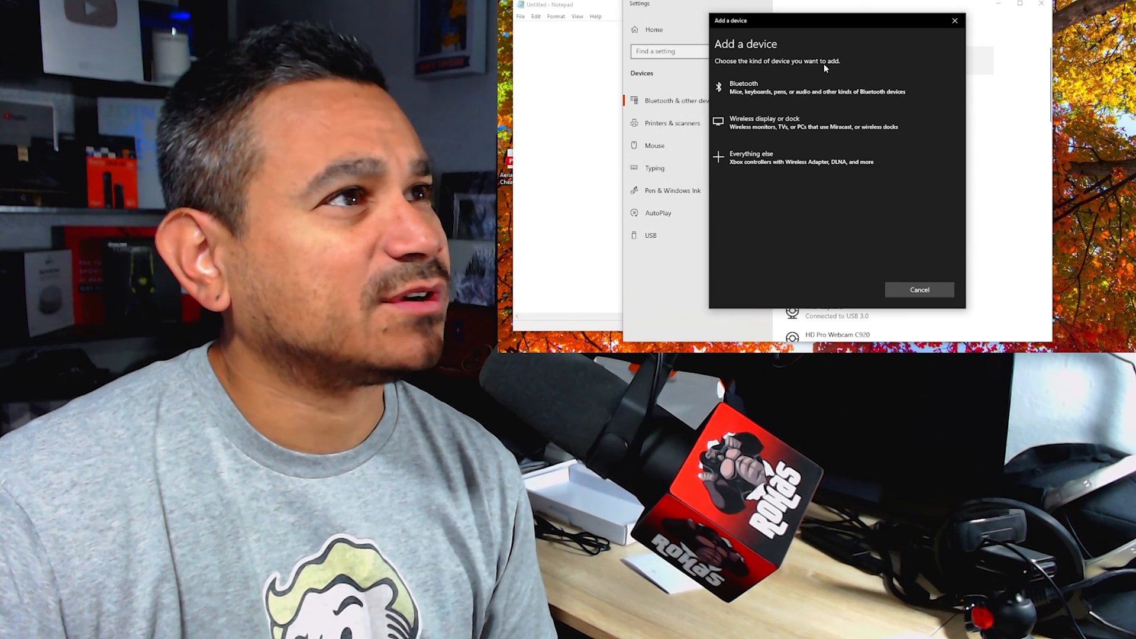
Choose Bluetooth, find the keyboard in the discovered devices list and finish pairing it.
click(743, 87)
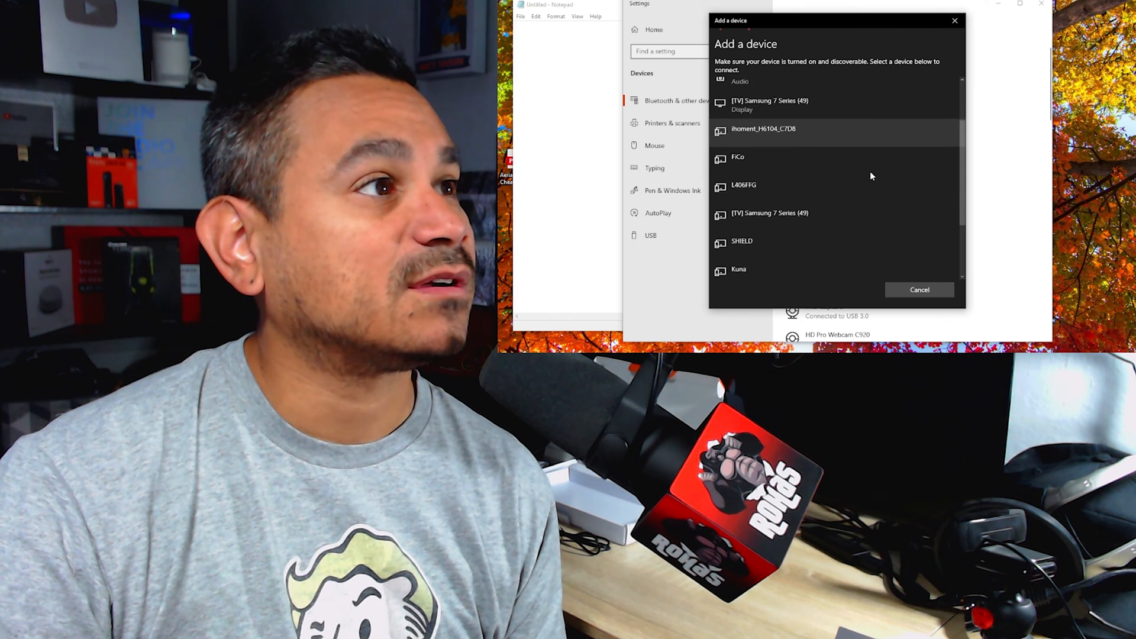
scroll(down, 3)
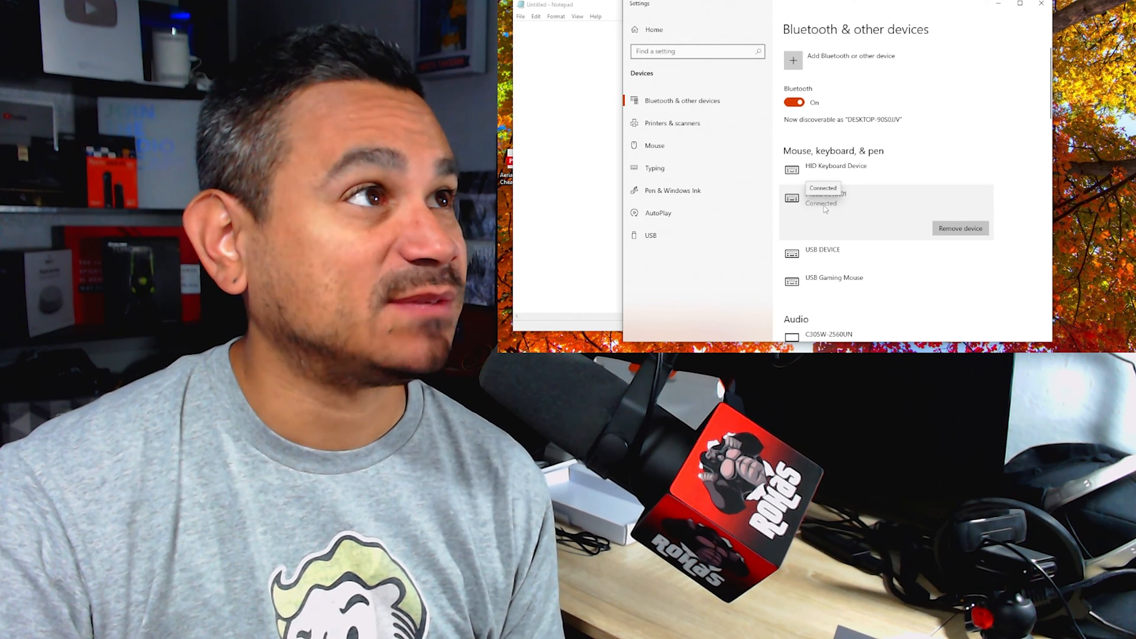
Run a second Bluetooth device scan, then close the dialog and bring up a blank Notepad document.
click(793, 59)
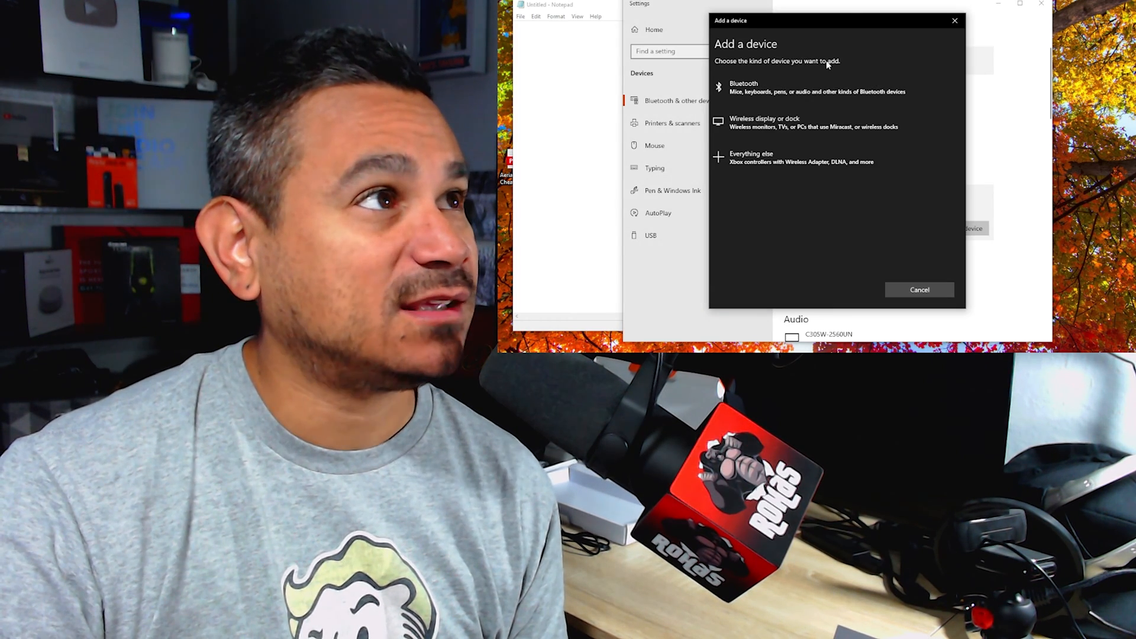
click(744, 87)
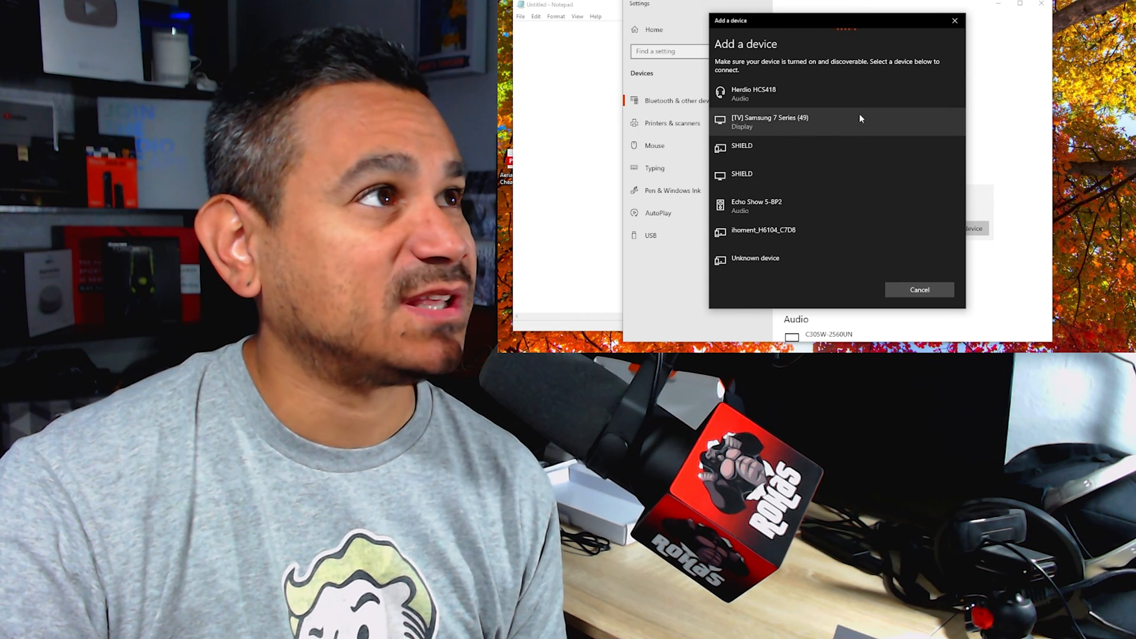
scroll(down, 3)
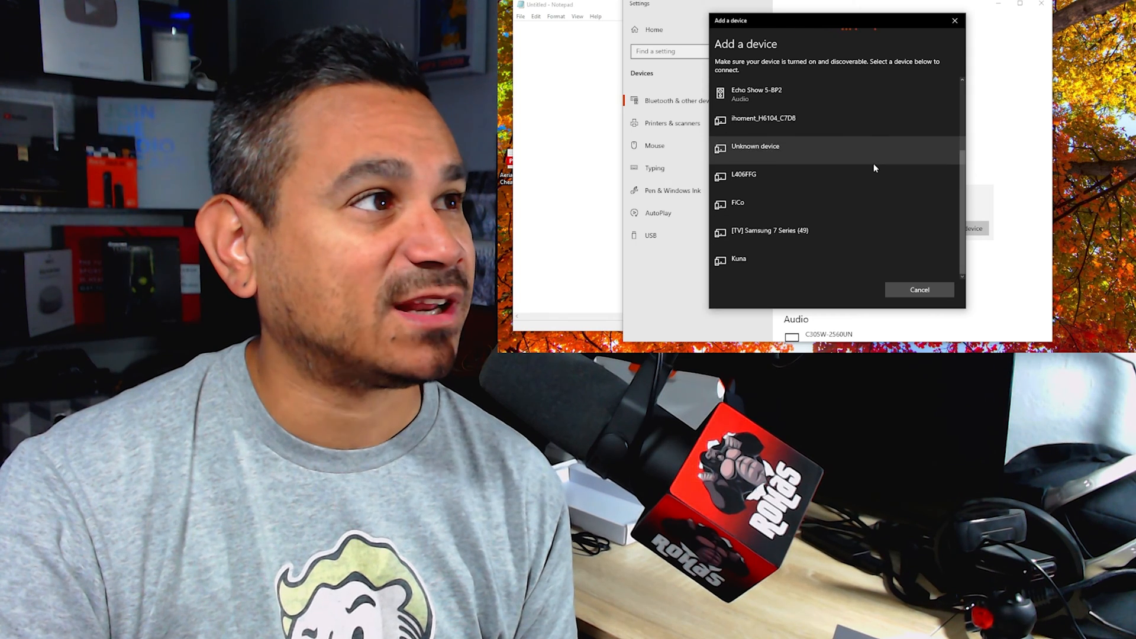
click(918, 290)
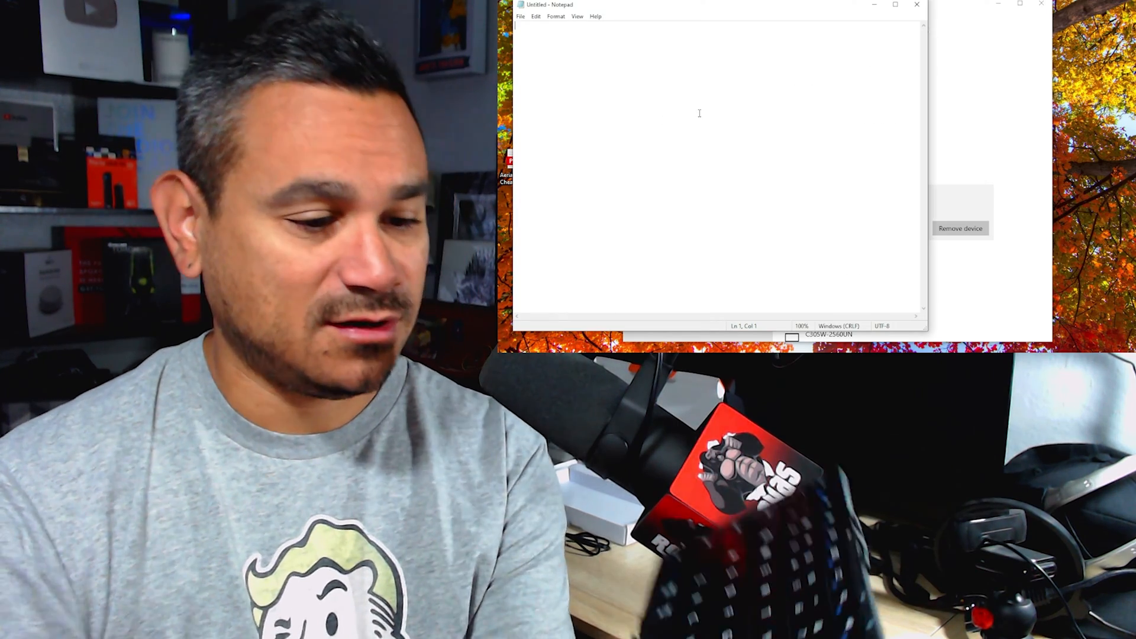
Type random test characters and a sentence ending "how are you doing." with the new keyboard.
text(jhkjhkhkjhjhjhkjhkjhkhkjhjkhjkhhjkjhjgu)
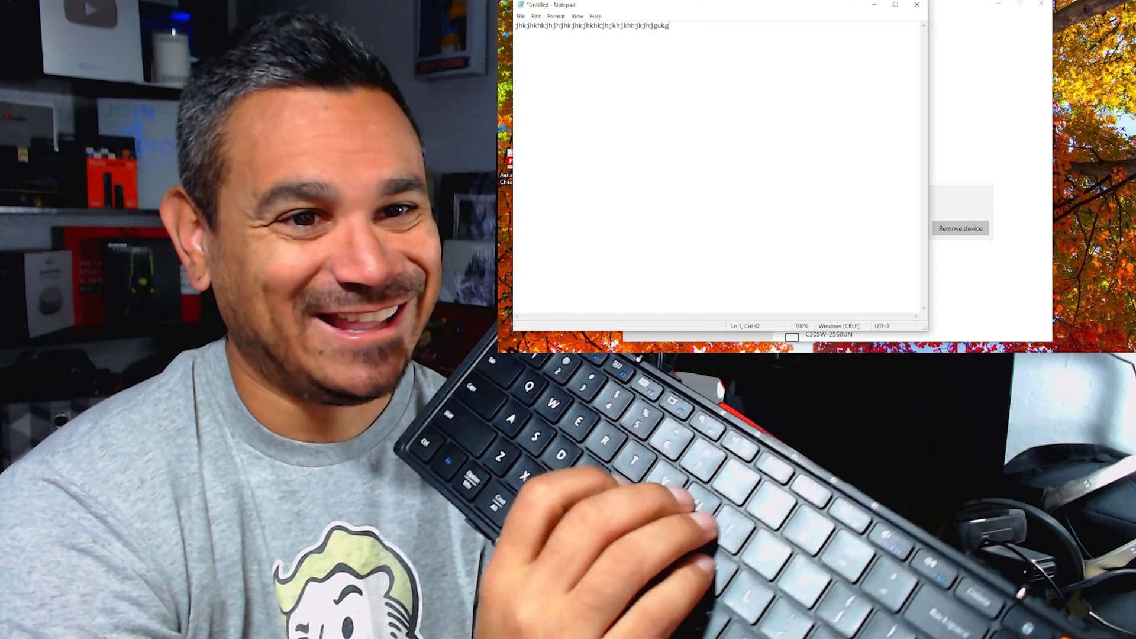
text(kgkgukg)
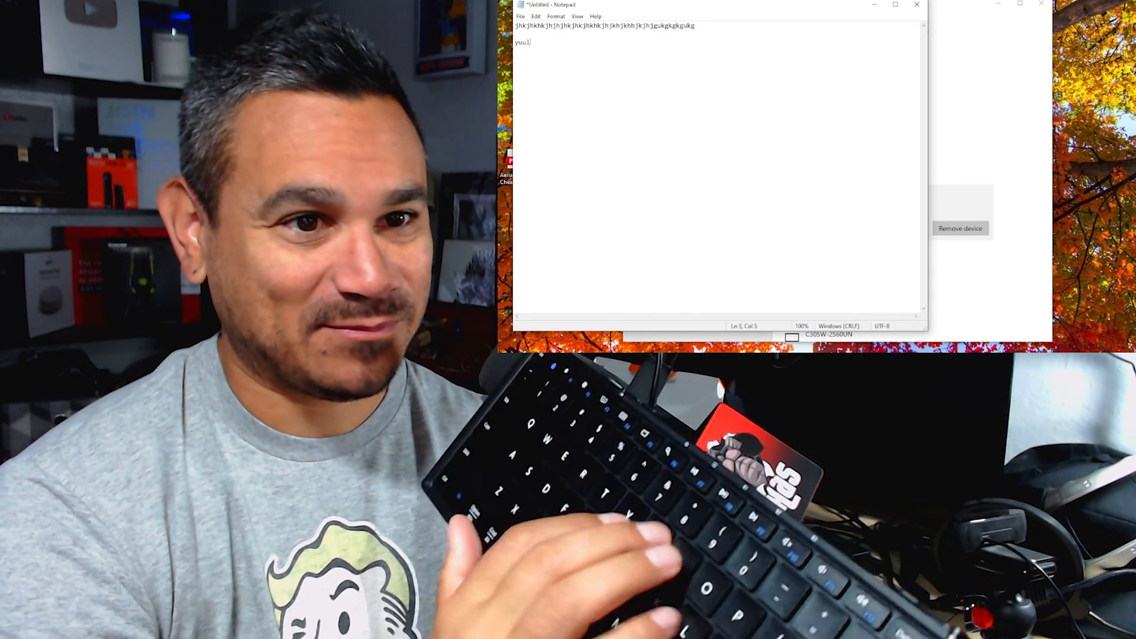
text(iykgjyjf456747485tot)
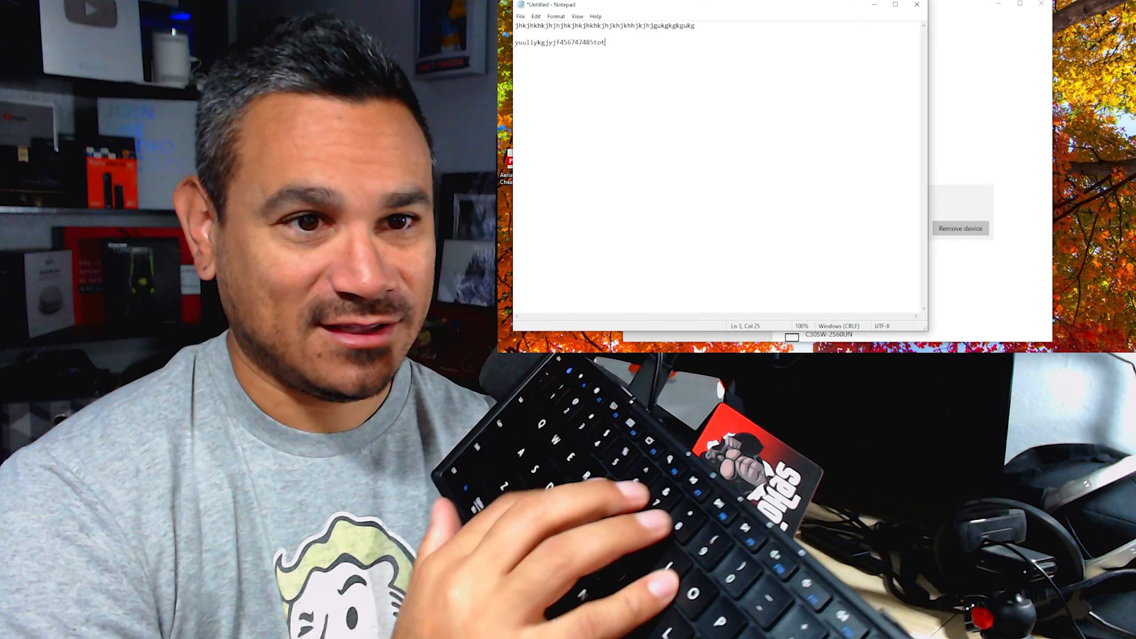
text(yuk)
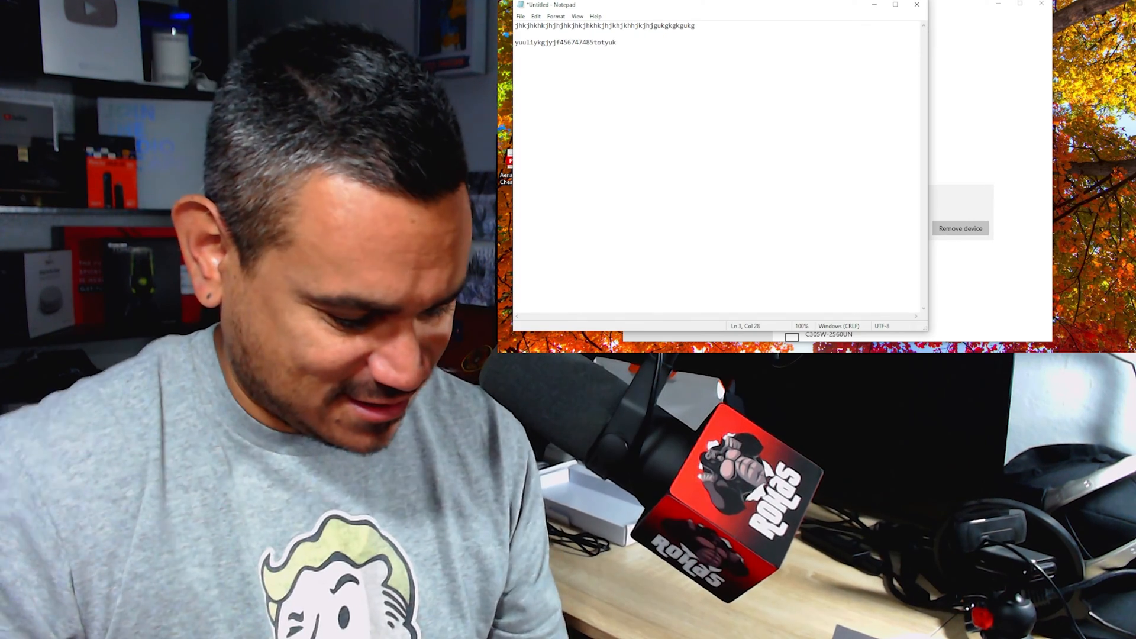
text(am)
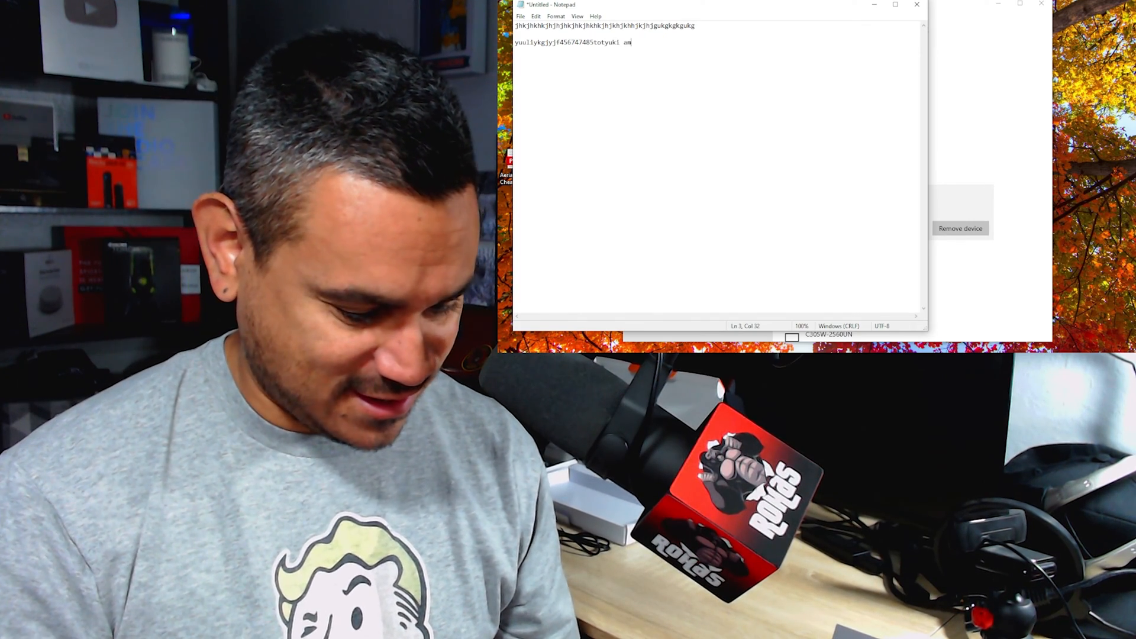
text(rojowski how are)
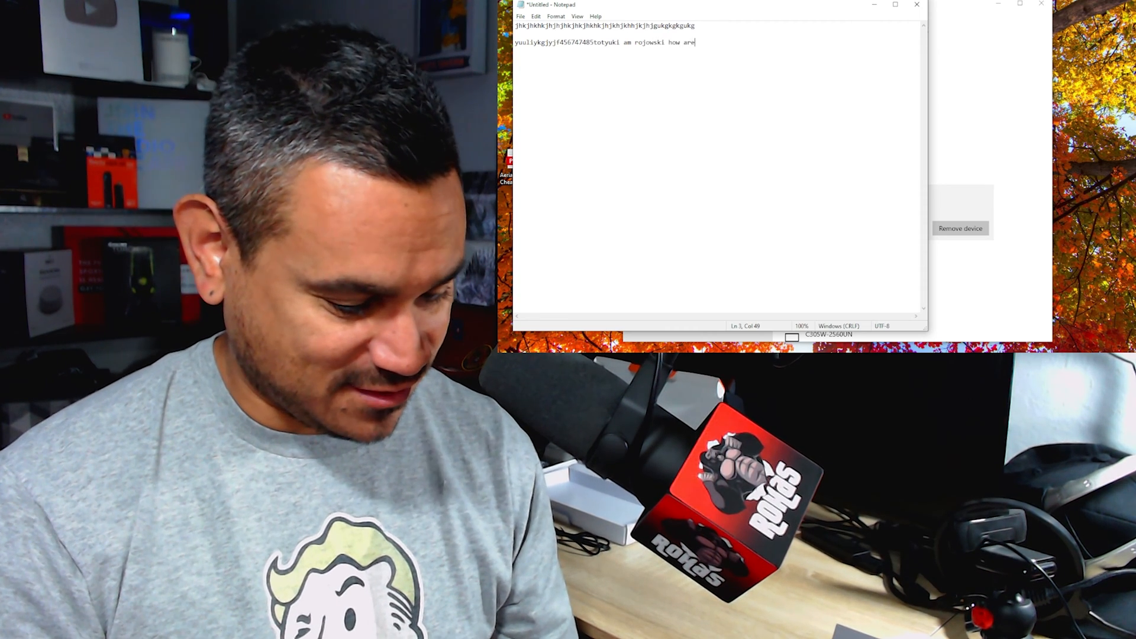
text(you doing.)
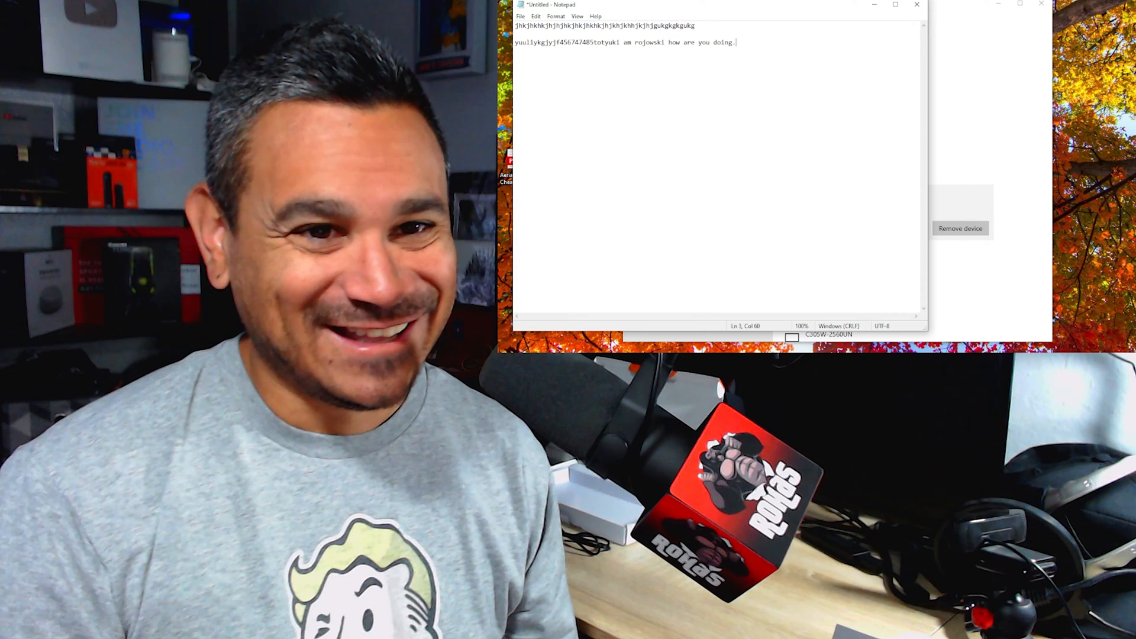